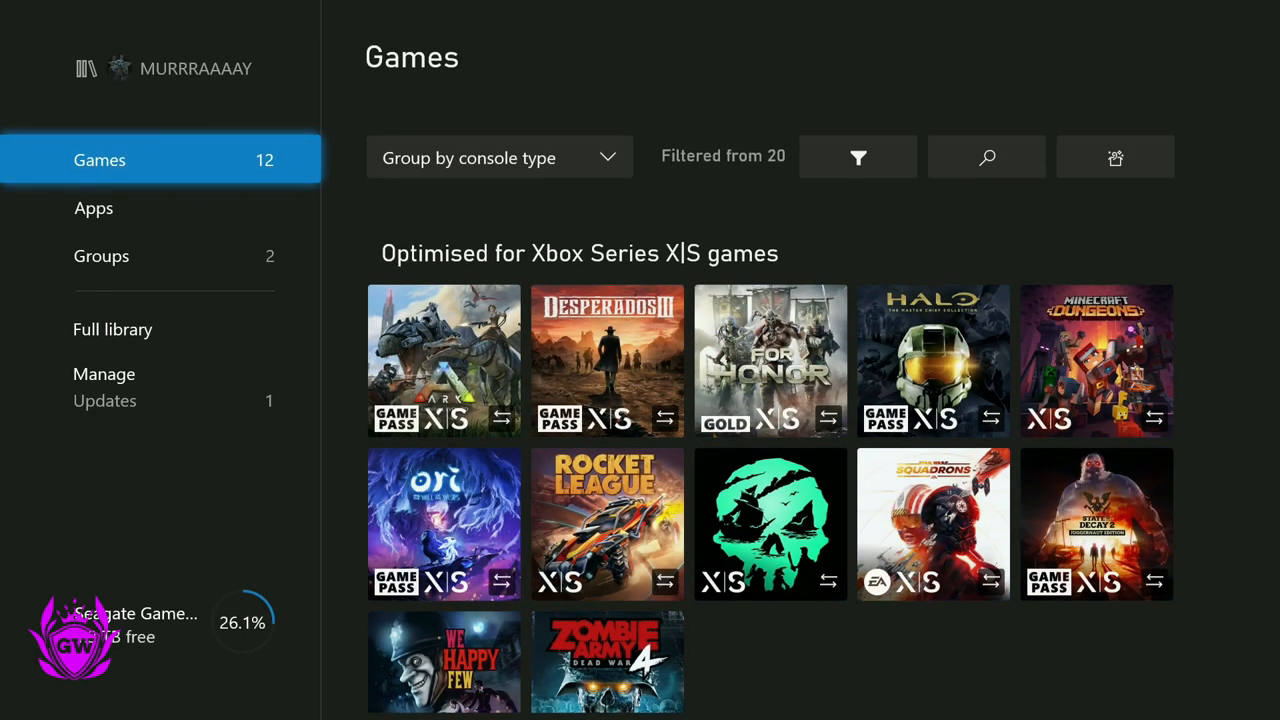
Step: Launch Halo: The Master Chief Collection from the Seagate drive's games, then return to the dashboard
left_click(607, 365)
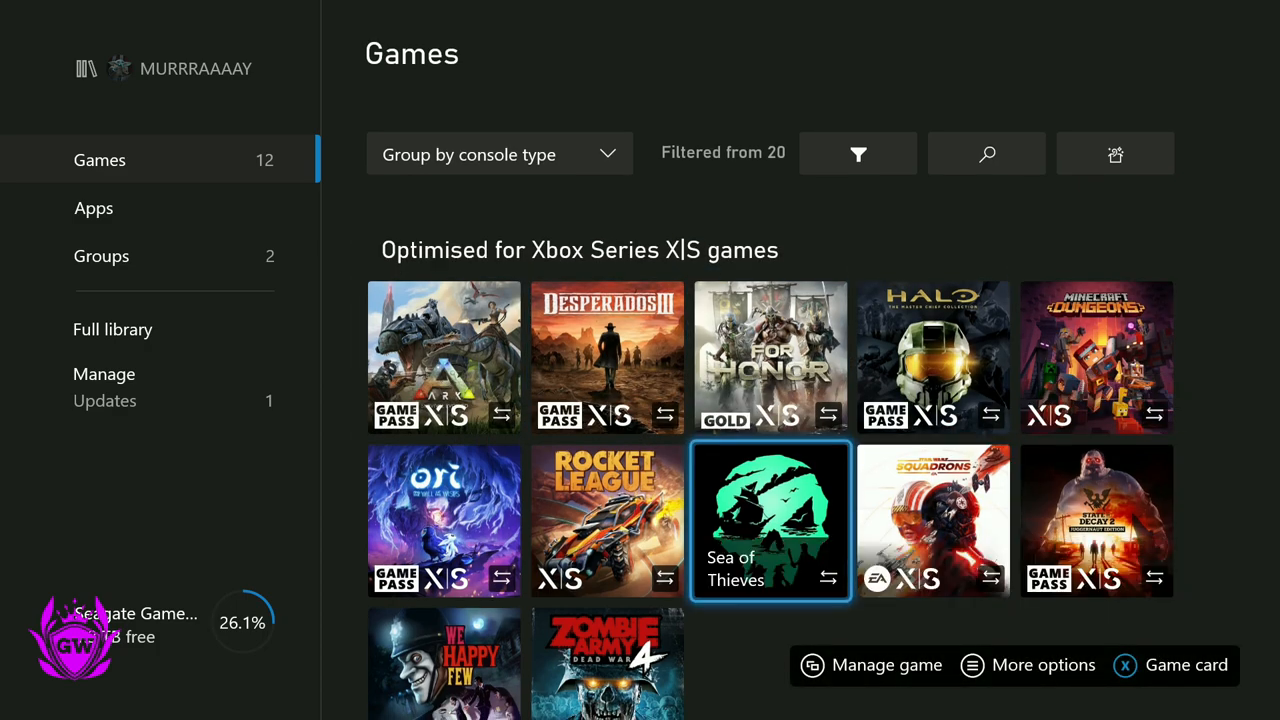
scroll("down", 3)
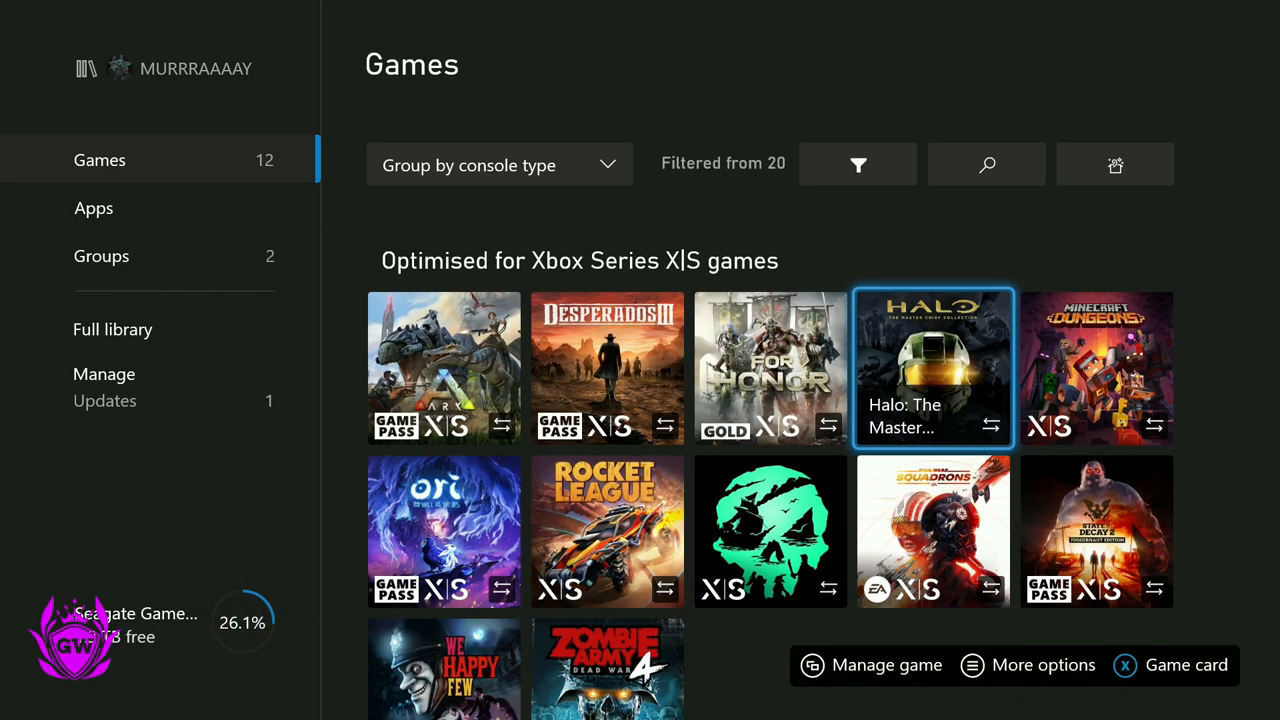
key("Left")
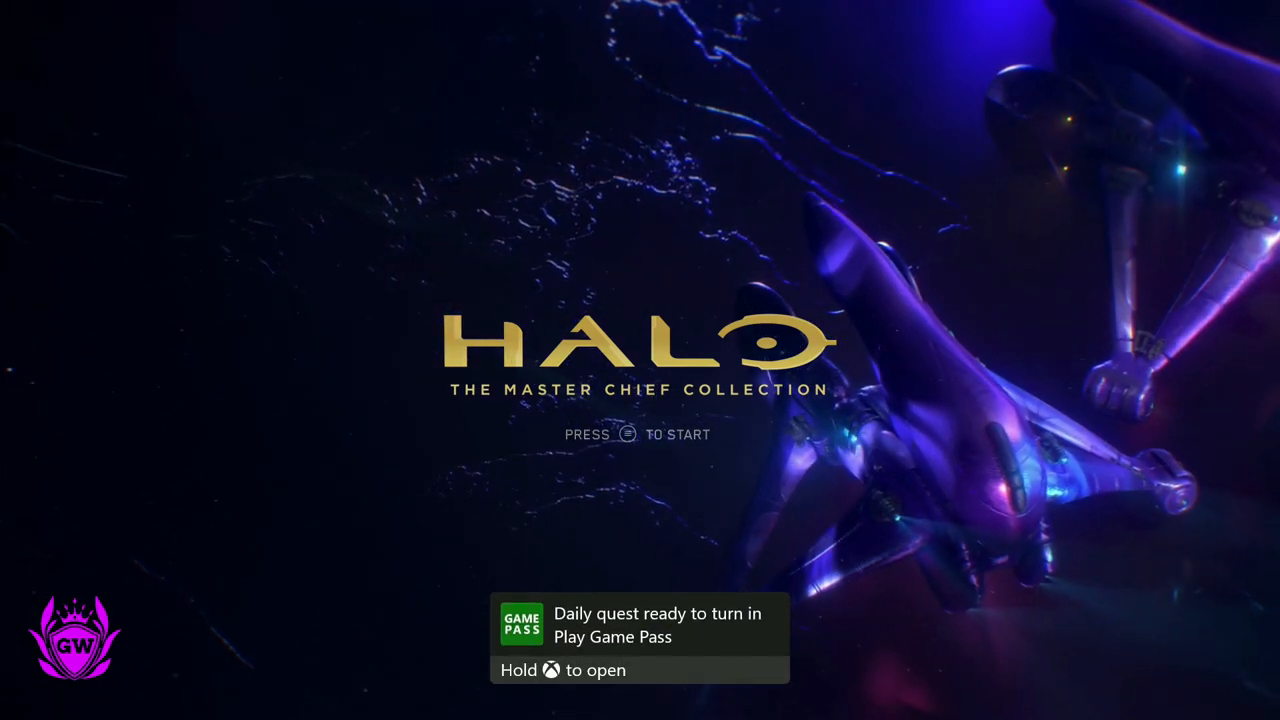
key("xbox")
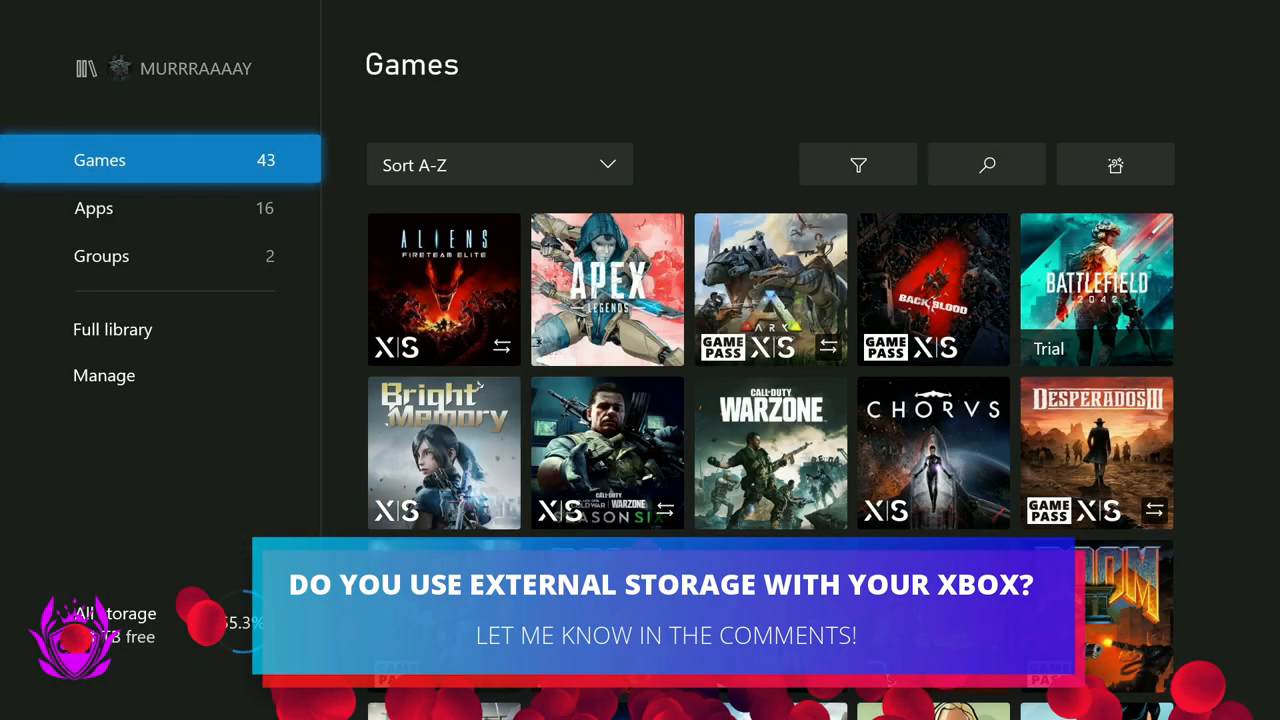
Step: Open Manage storage devices from My games & apps and highlight the External drive
left_click(94, 208)
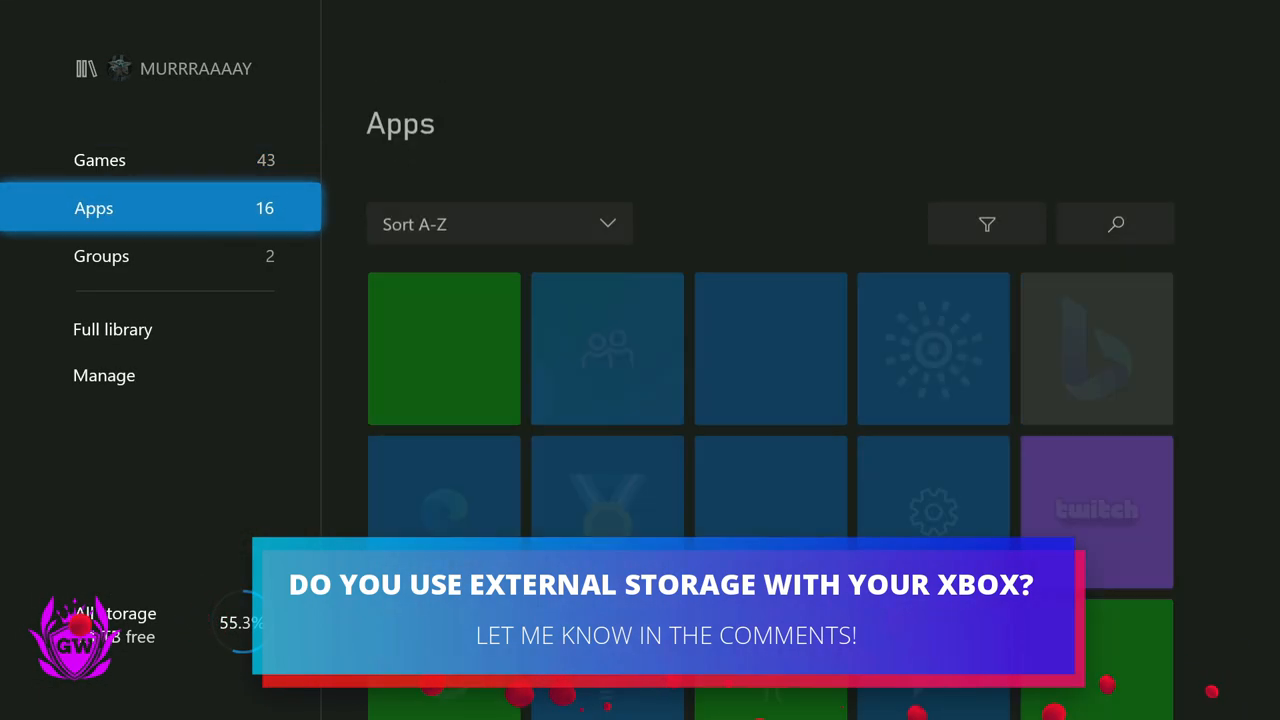
left_click(103, 375)
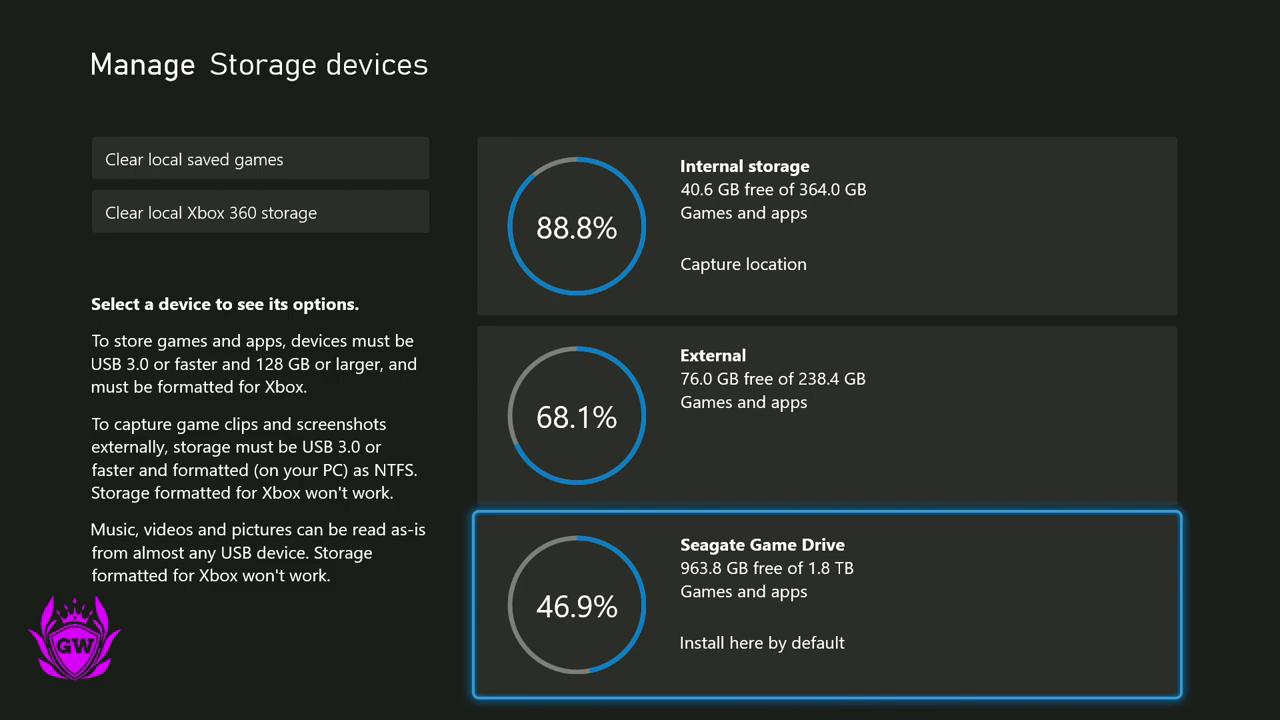
key("Up")
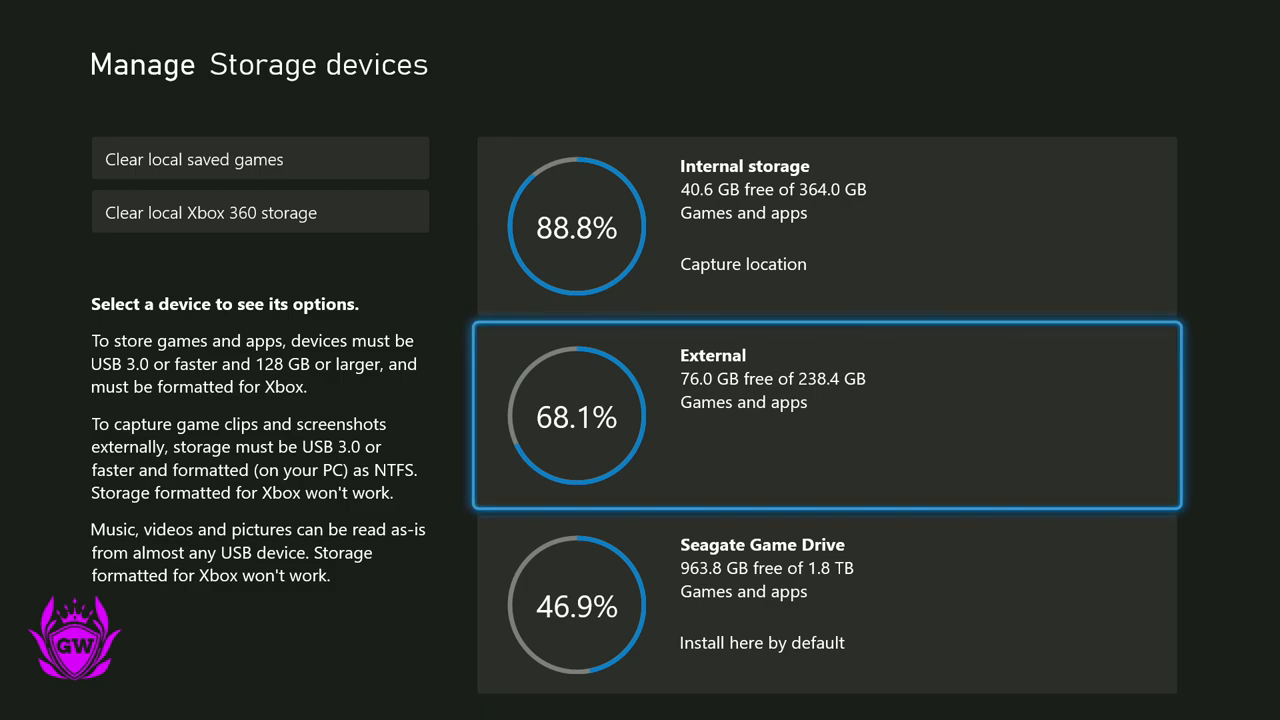